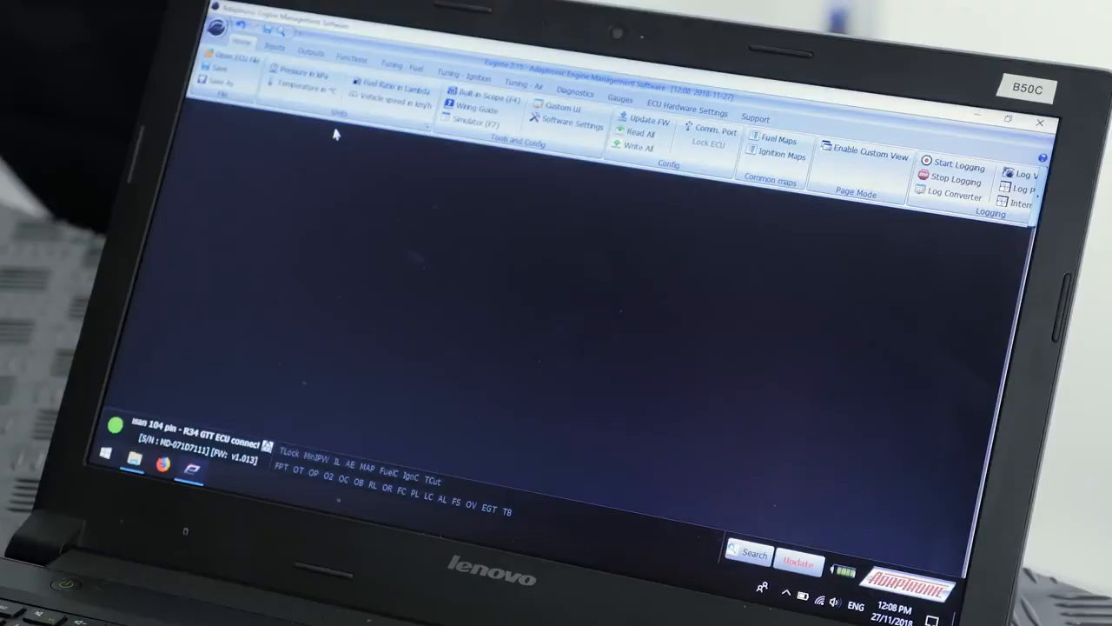
Display the R34 GTT ECU wiring guide with its connector pin assignments
click(474, 107)
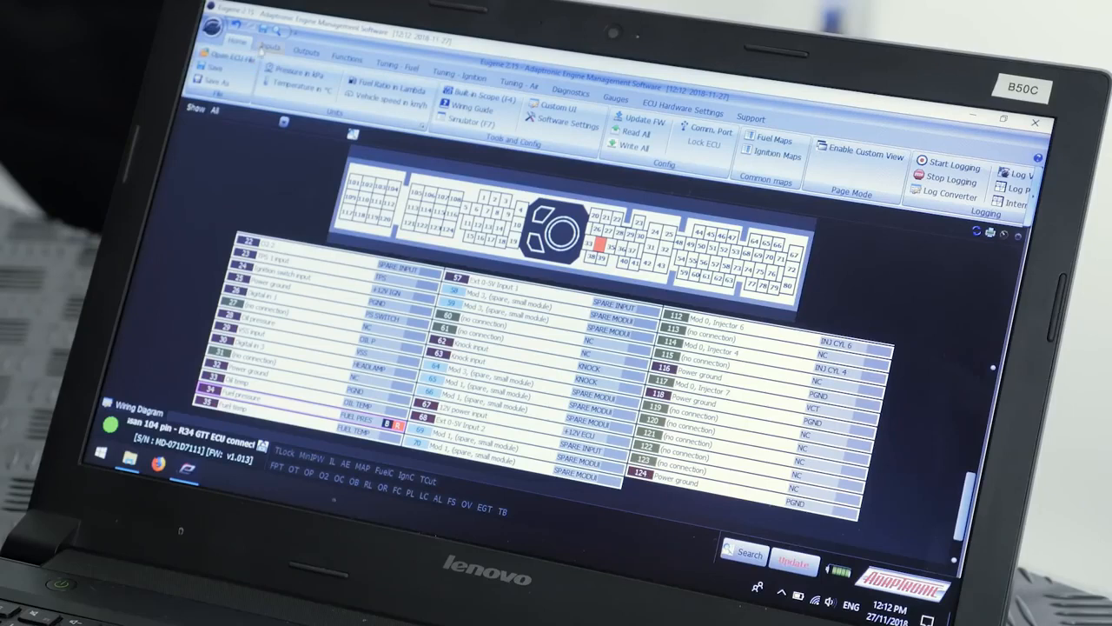
Browse engine details, oil pressure sensor, ethanol, and O2 sensor 1 (CAN only) settings
click(271, 49)
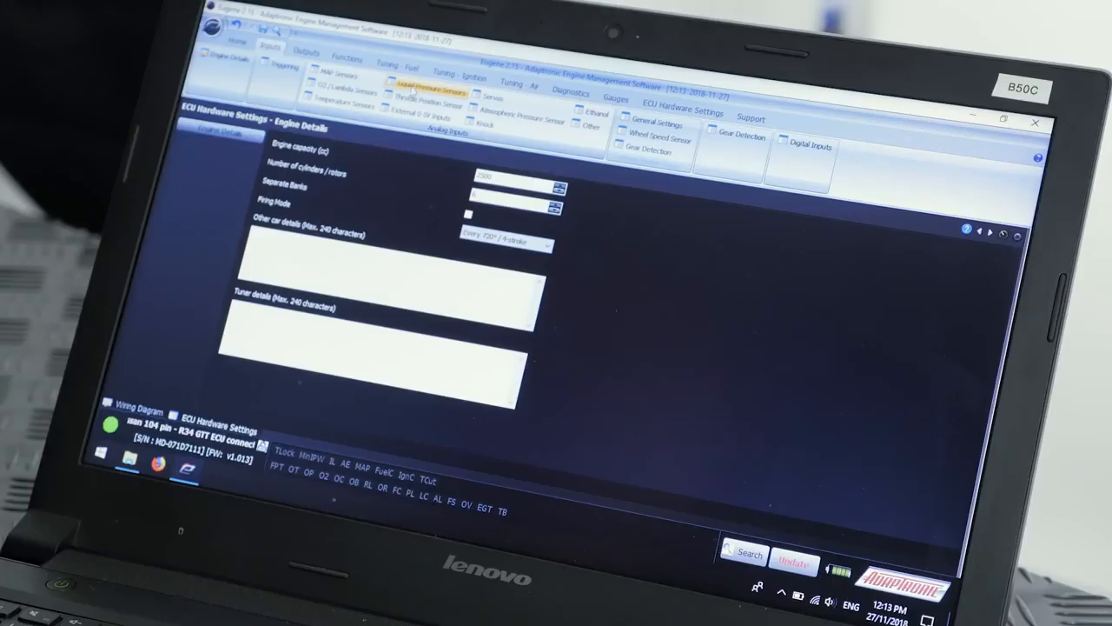
click(427, 92)
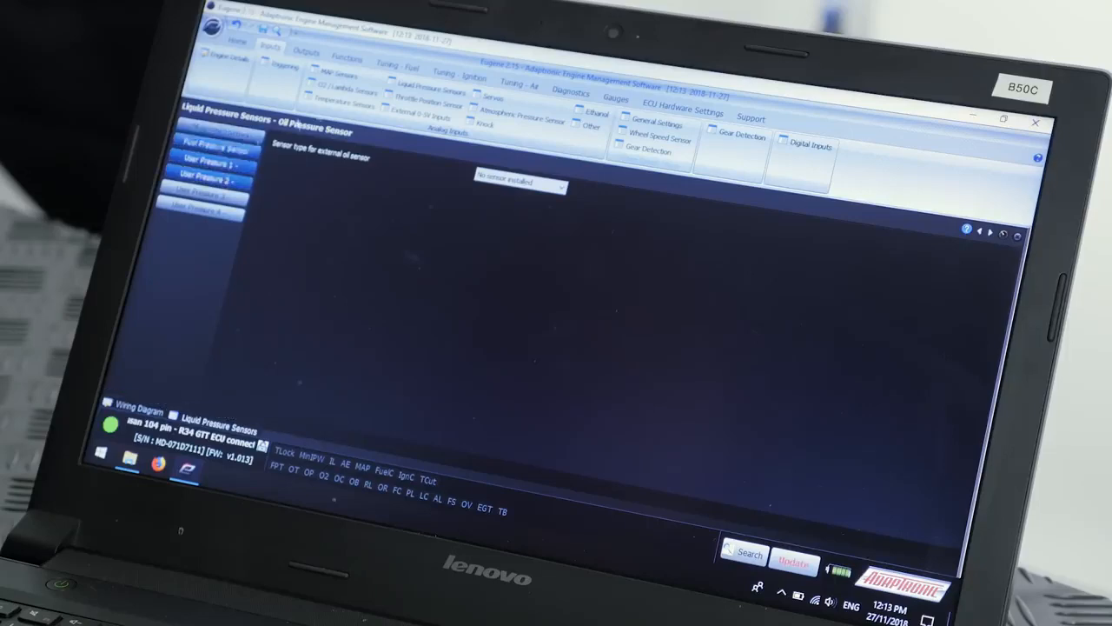
click(596, 114)
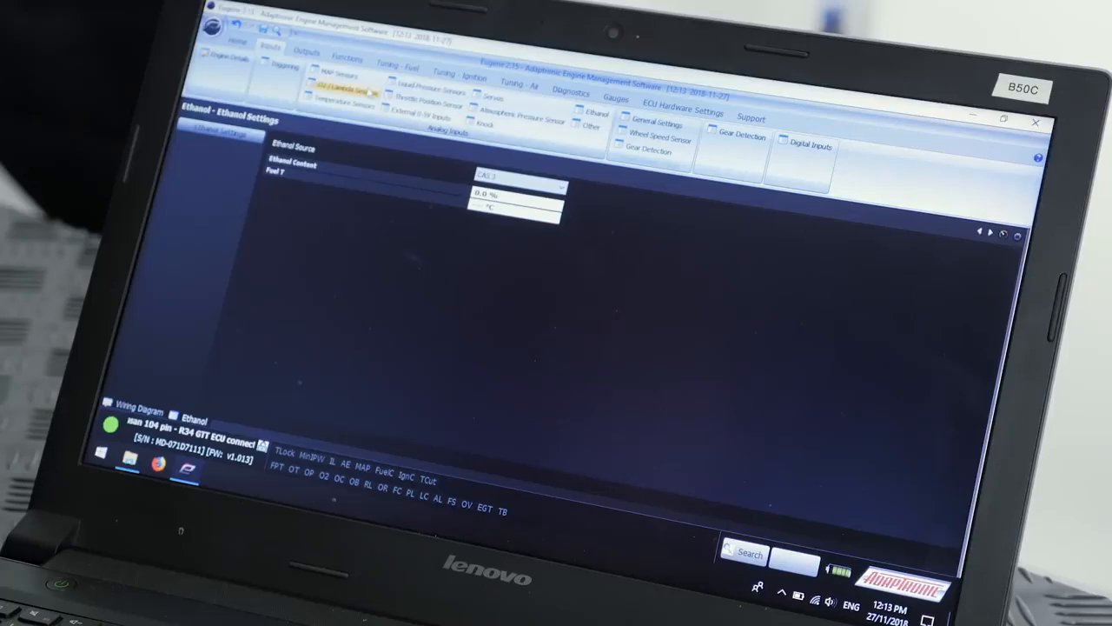
click(343, 88)
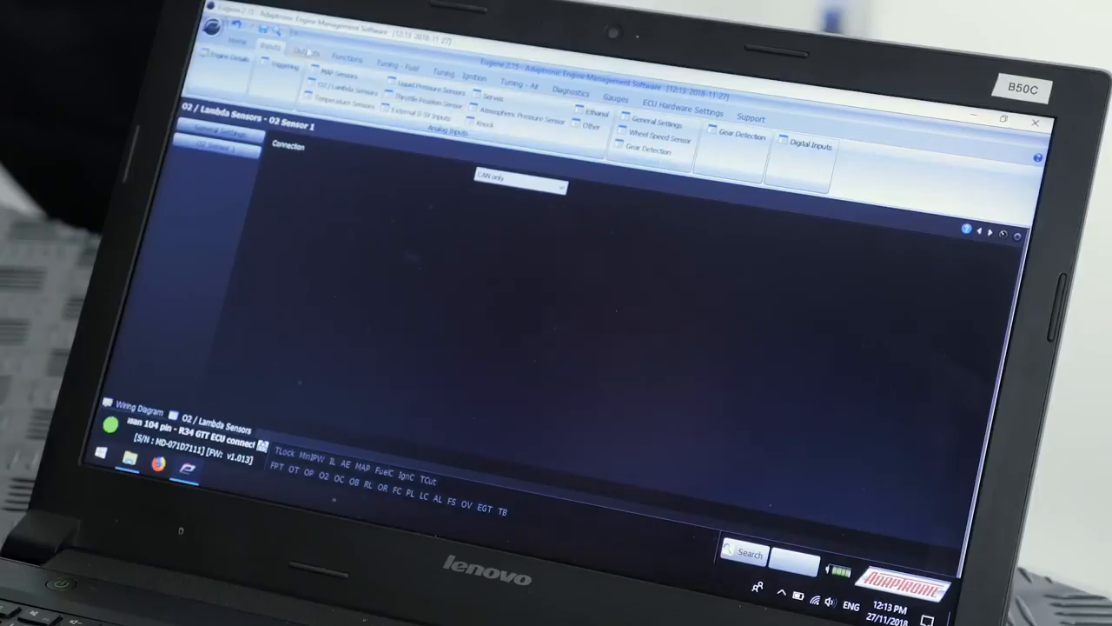
View primary injector settings, then bring up fuel map 1 and gauge options
click(306, 52)
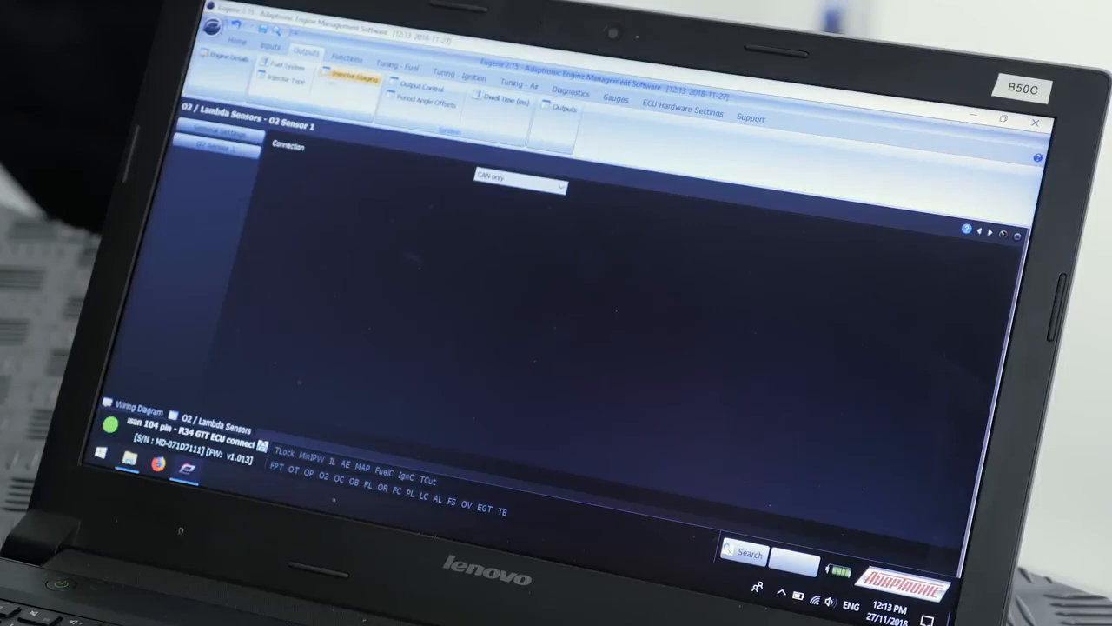
click(287, 63)
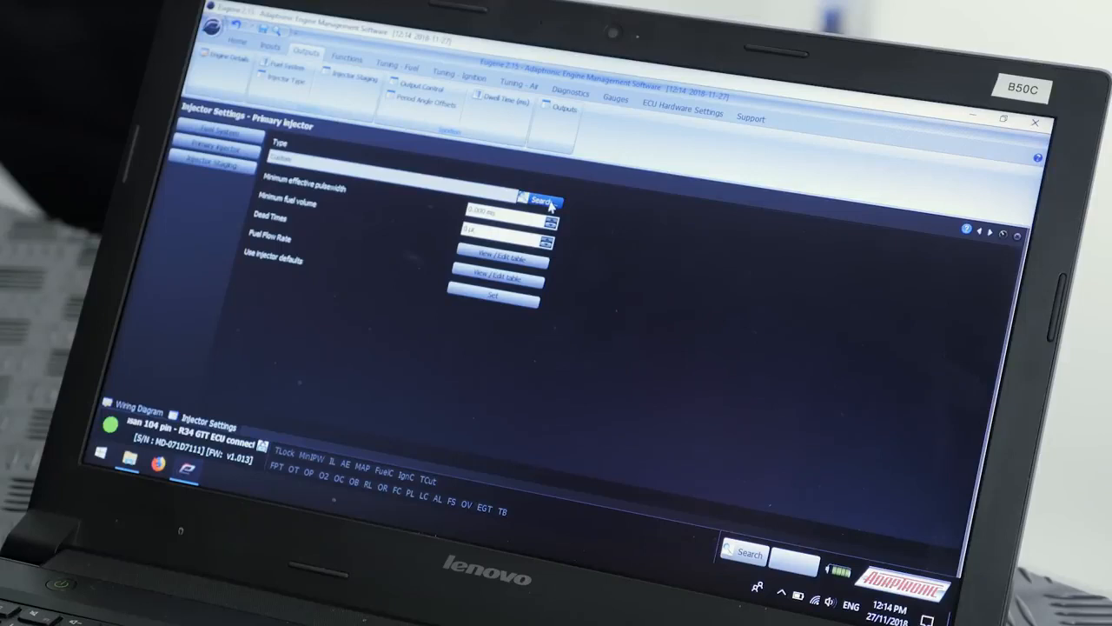
click(539, 203)
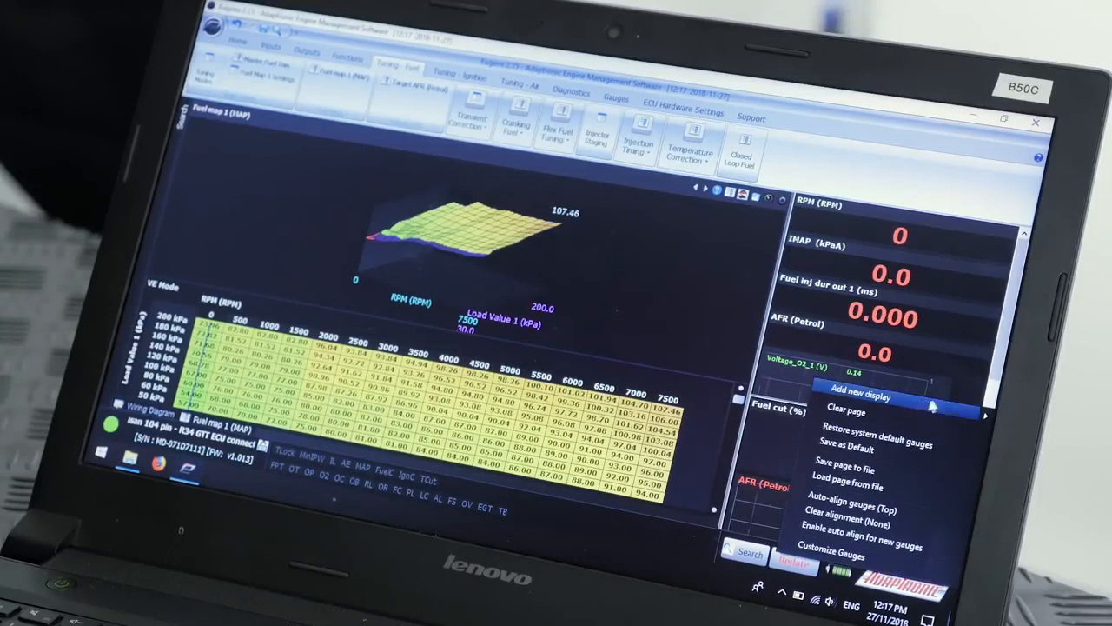
Add an ECT gauge display and show the triggering general settings
click(861, 397)
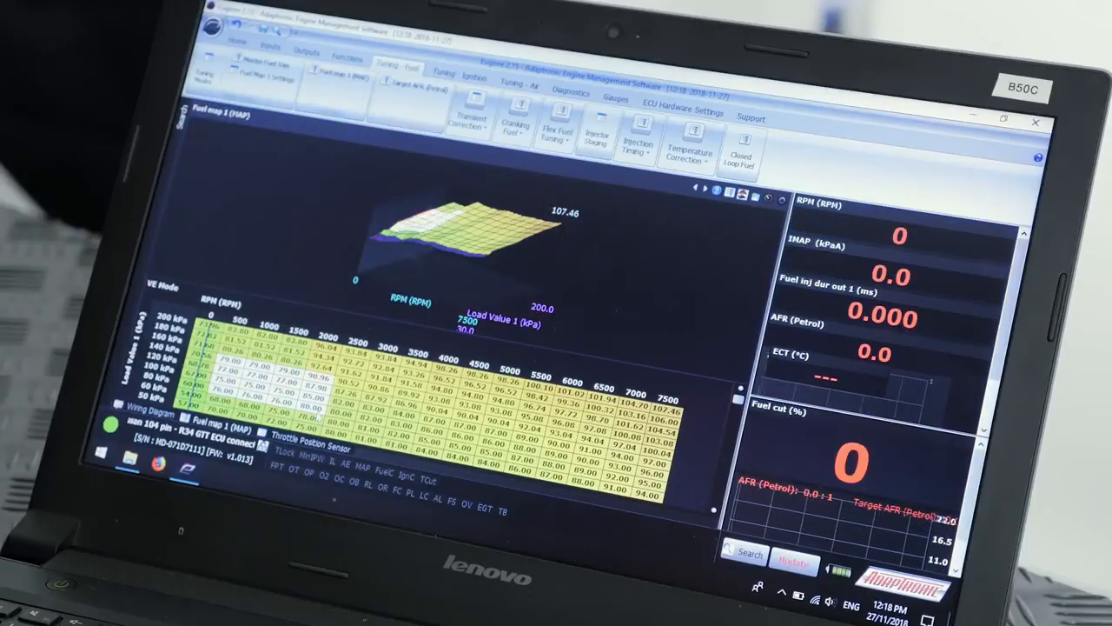
click(270, 46)
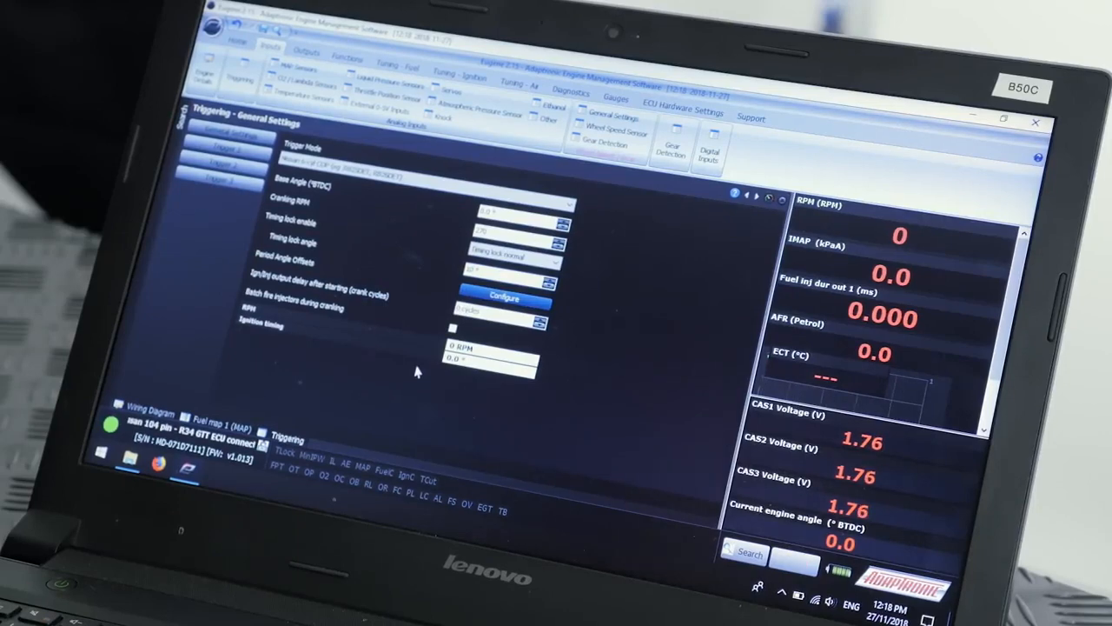
Show the fuel tuning functions, bringing up the Target AFR (Petrol) map
click(549, 241)
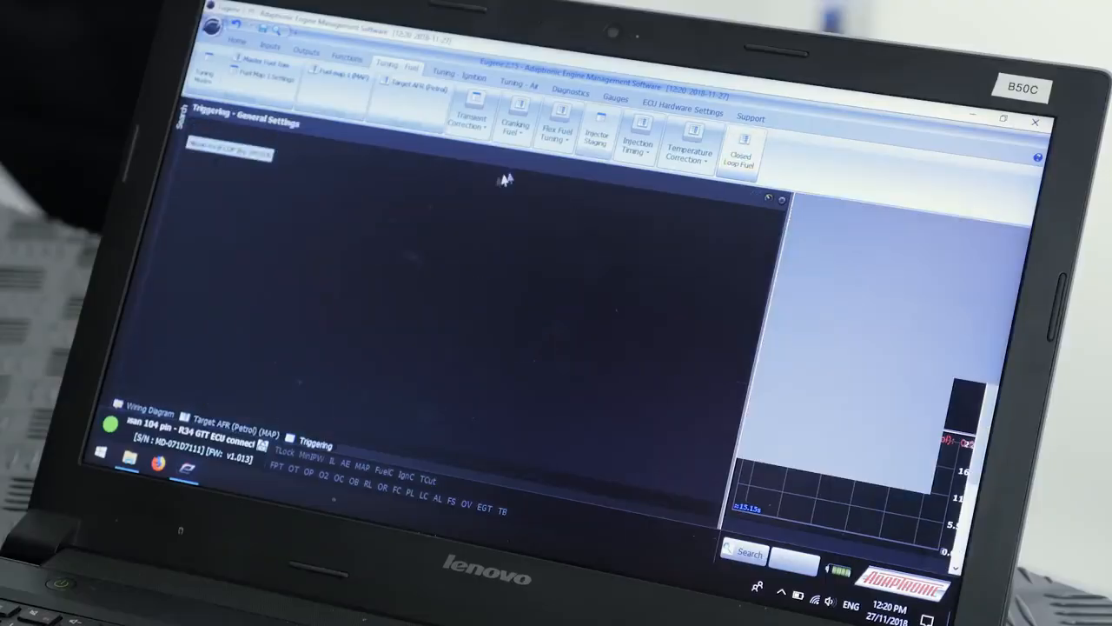
View closed loop fuel correction, RPM, load and ECT limits, then show ignition tuning
click(740, 144)
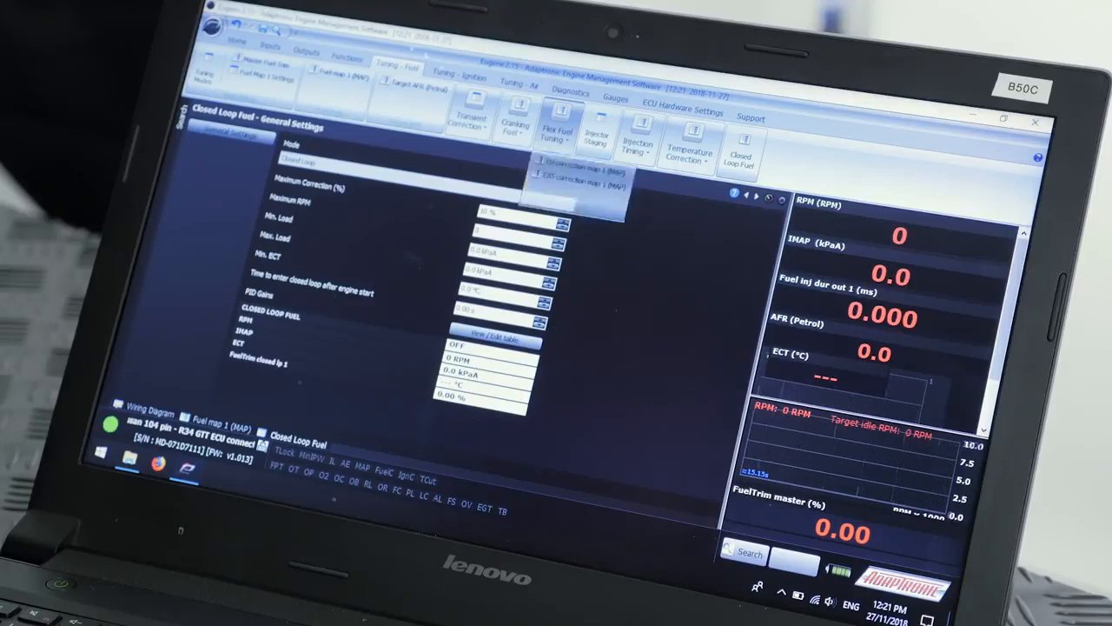
click(457, 80)
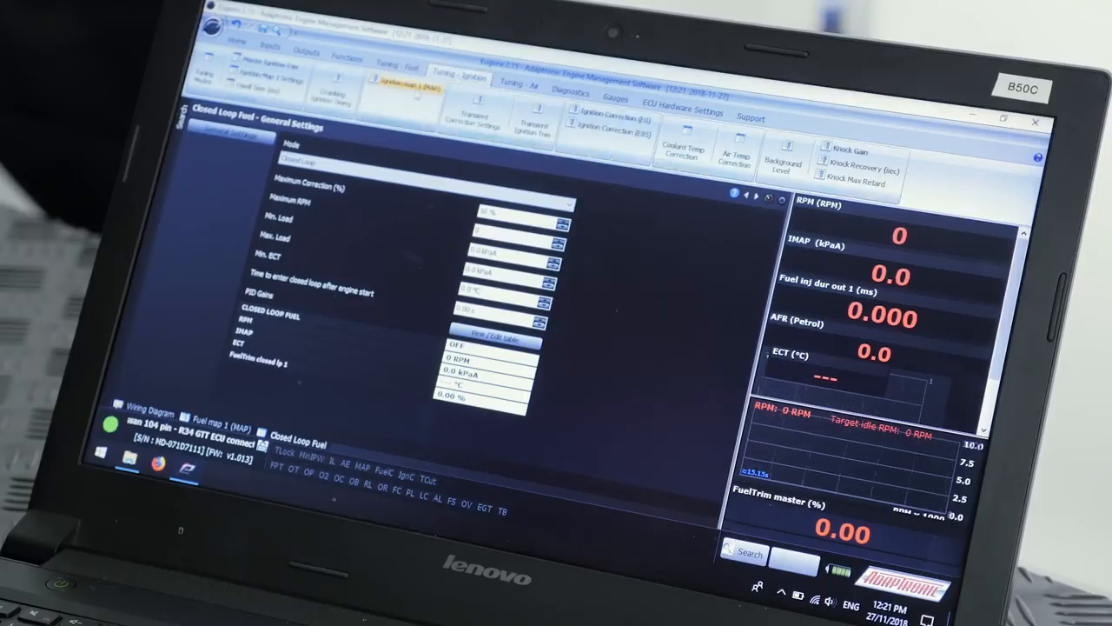